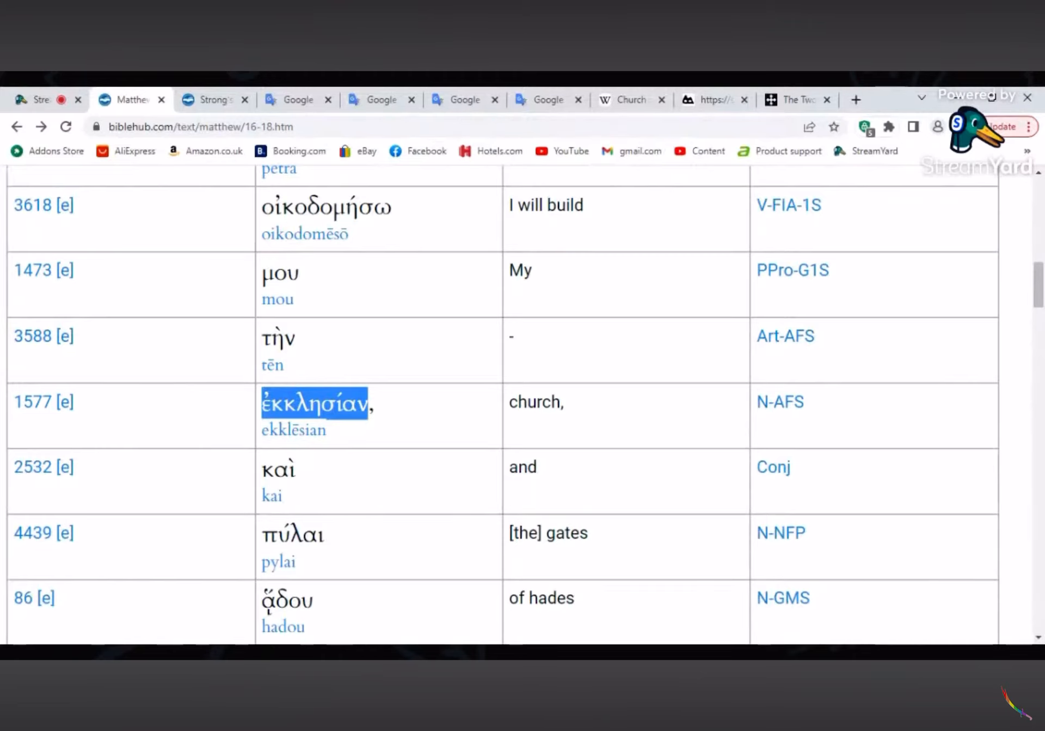
# Compare the Hebrew, Arabic and Persian Google Translate tabs, ending on Hebrew.
pyautogui.click(380, 99)
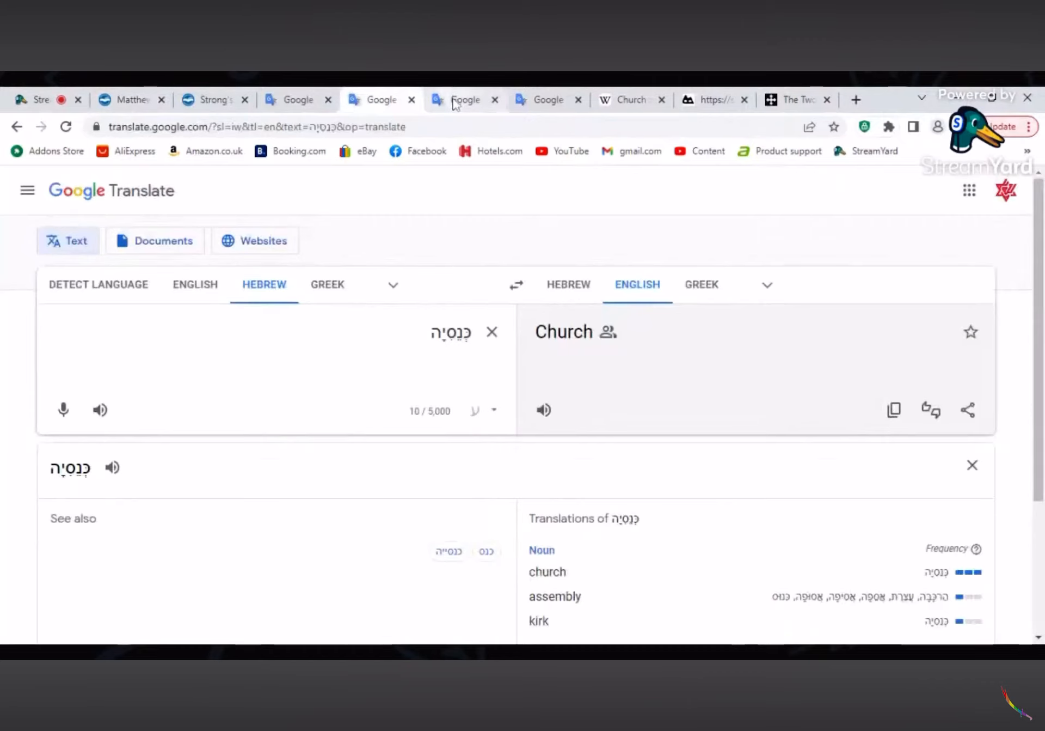
pyautogui.click(464, 99)
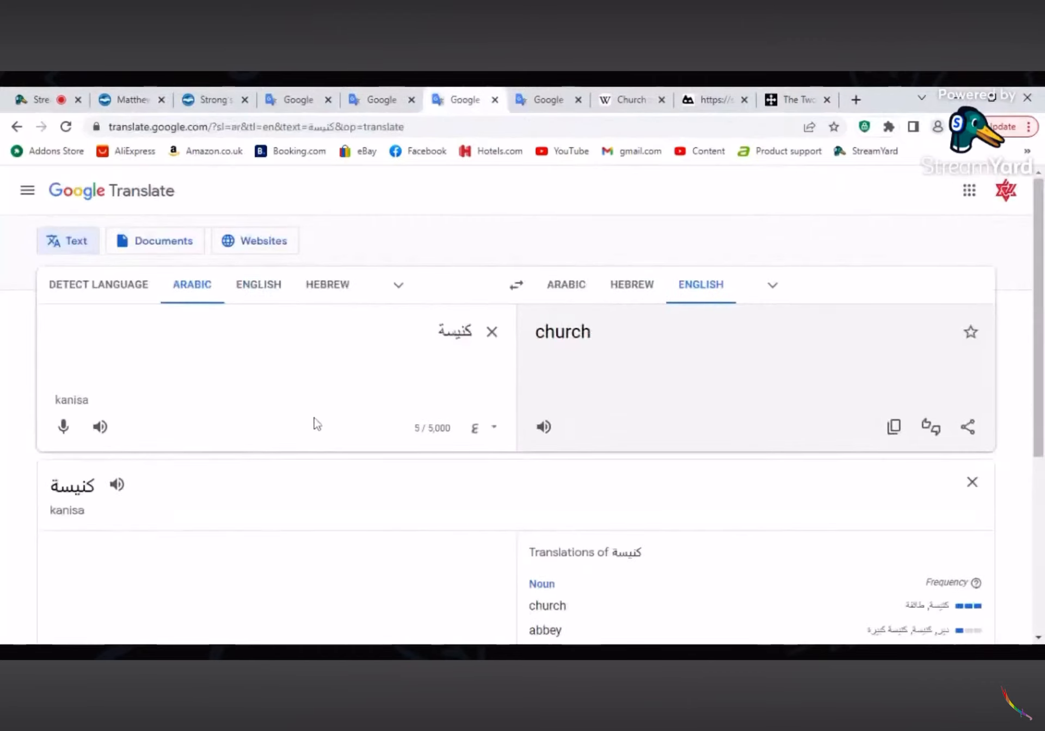
pyautogui.moveTo(543, 93)
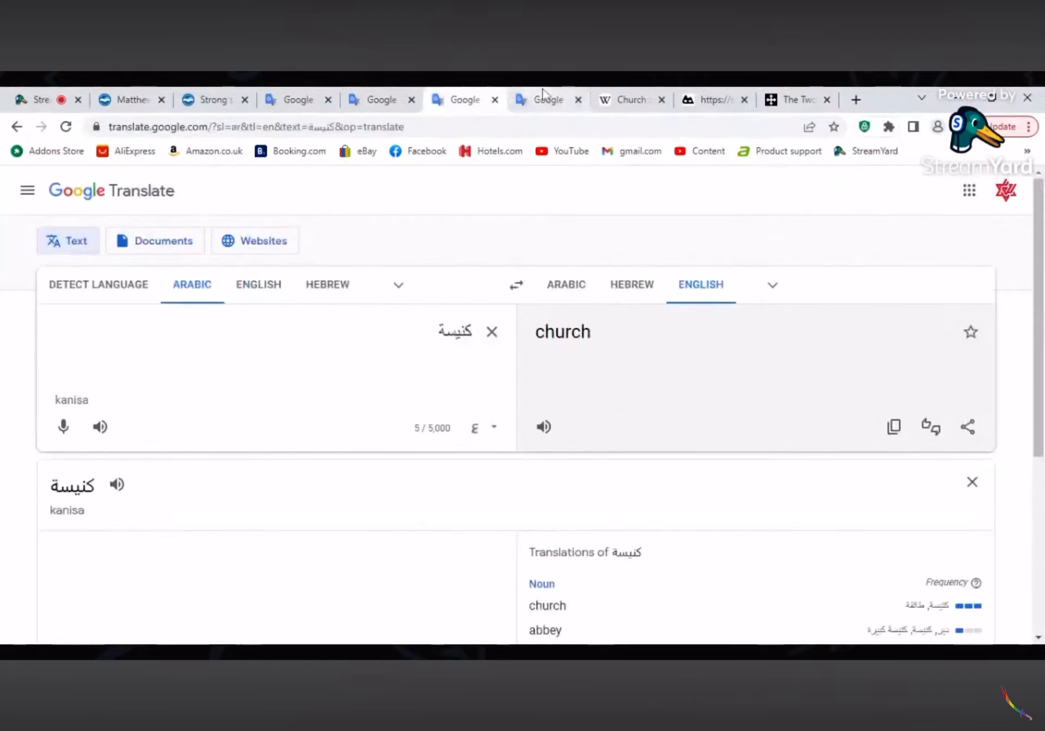
pyautogui.click(547, 99)
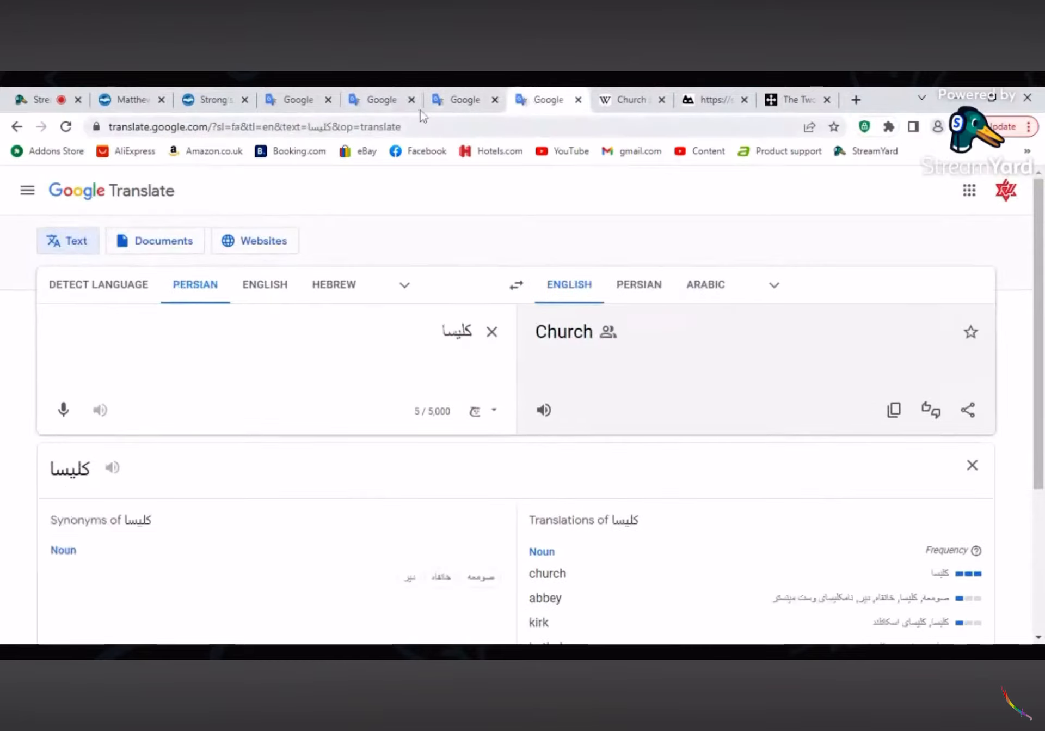
pyautogui.click(382, 99)
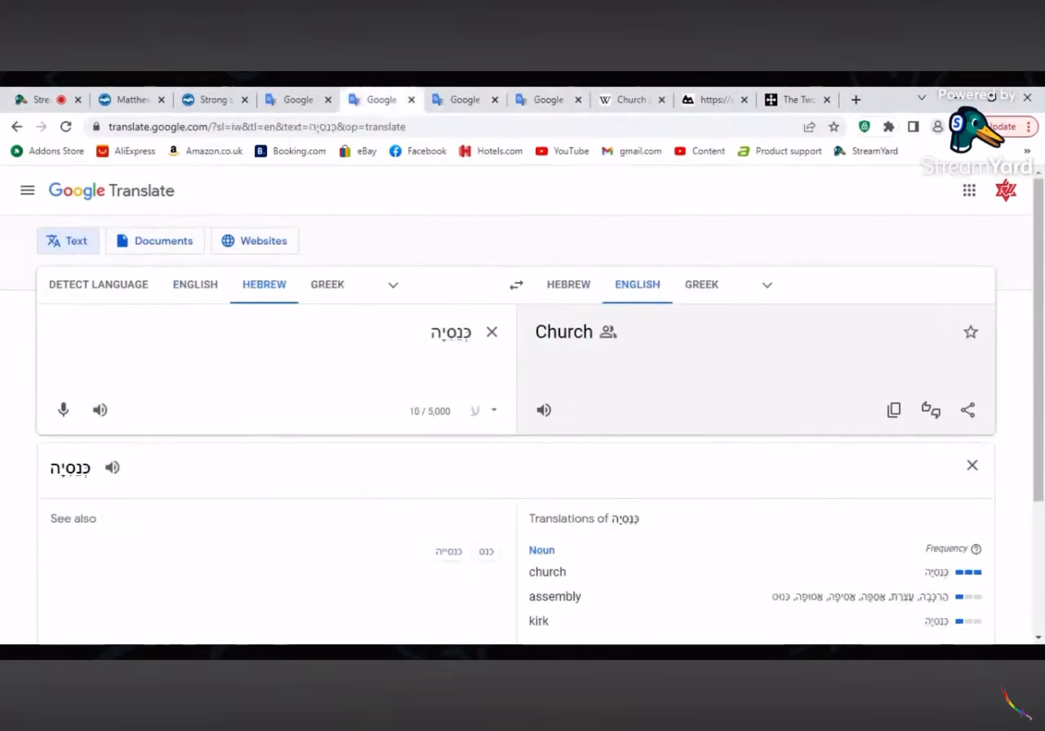
pyautogui.click(99, 409)
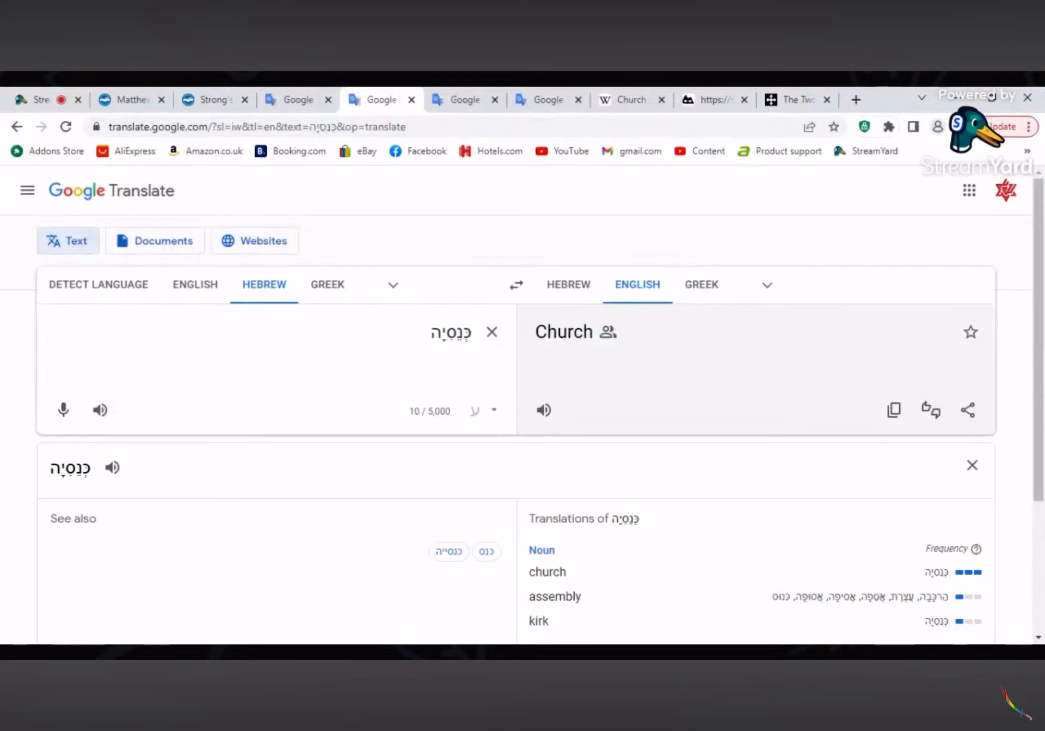
# Double-click the Hebrew word for church in the source text box.
pyautogui.doubleClick(451, 332)
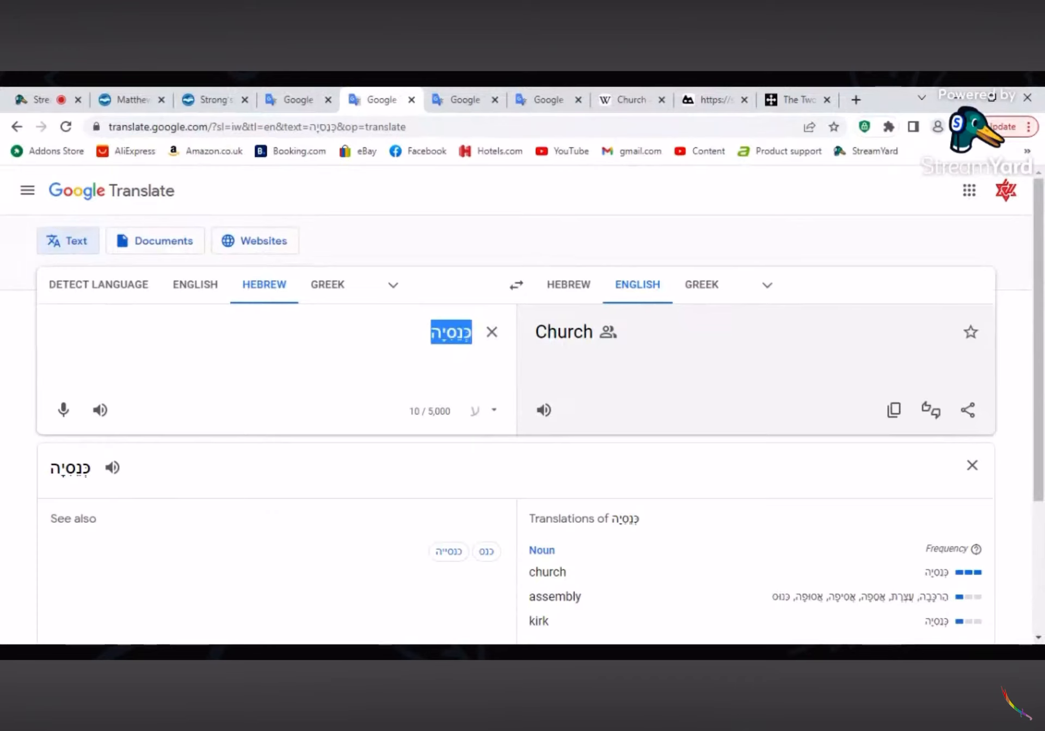
pyautogui.moveTo(580, 365)
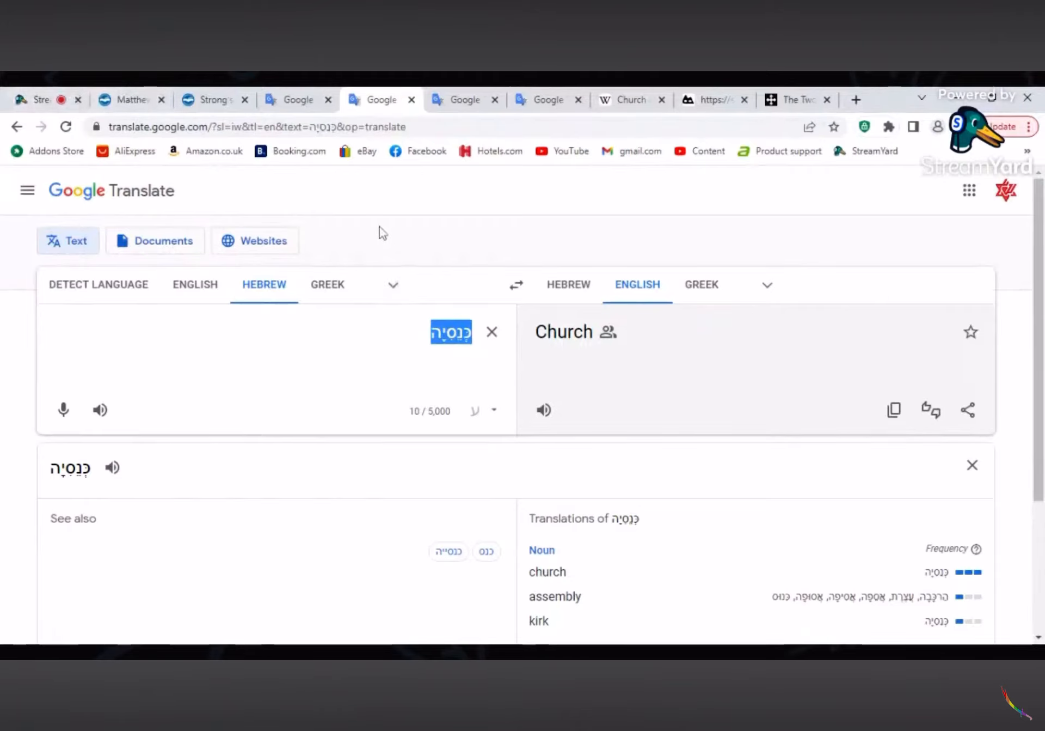
# Switch from Matthew 16:18 to Strong's Hebrew 3664 (kanas) and scroll its concordance.
pyautogui.click(131, 99)
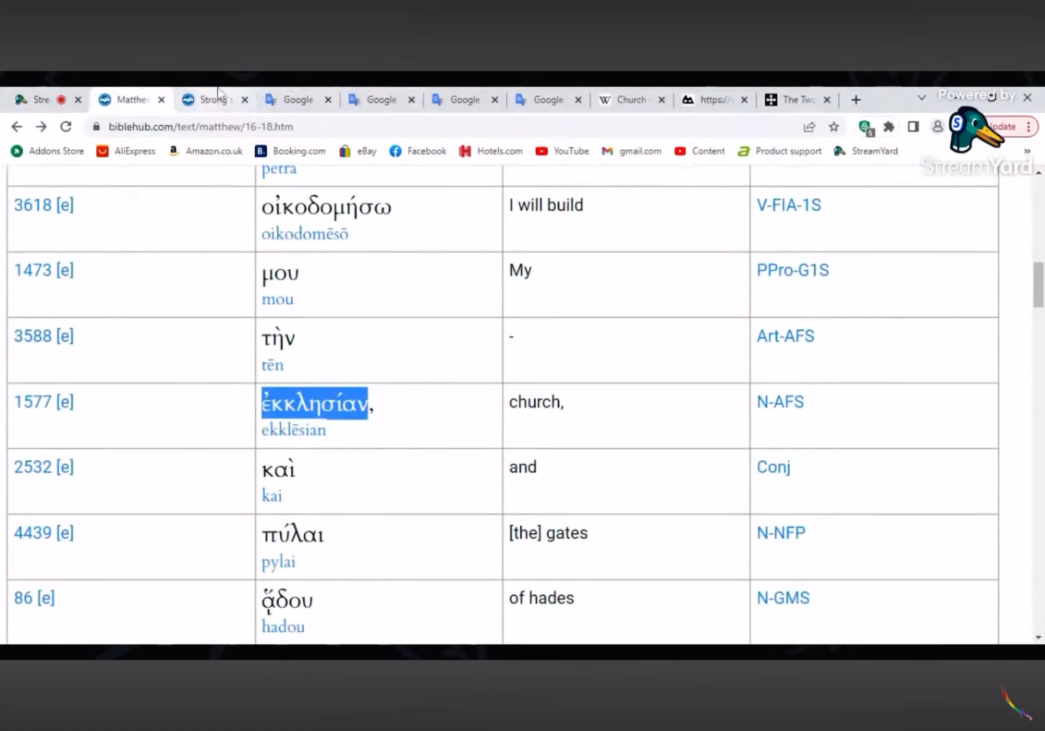
pyautogui.click(214, 99)
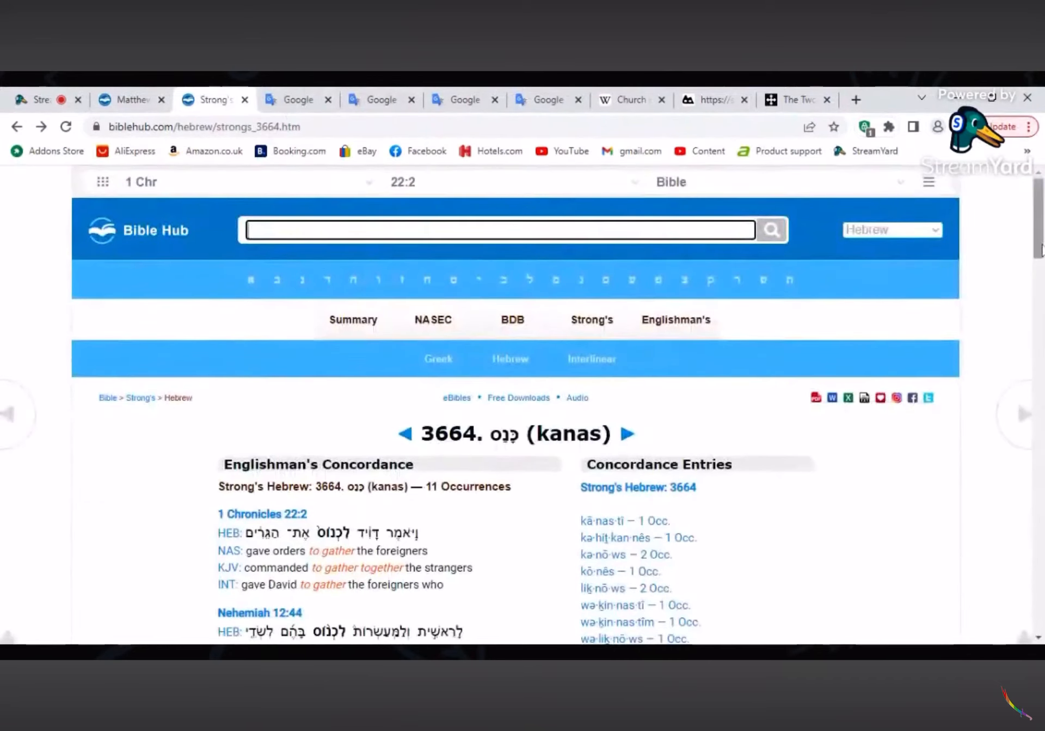
pyautogui.scroll(-3)
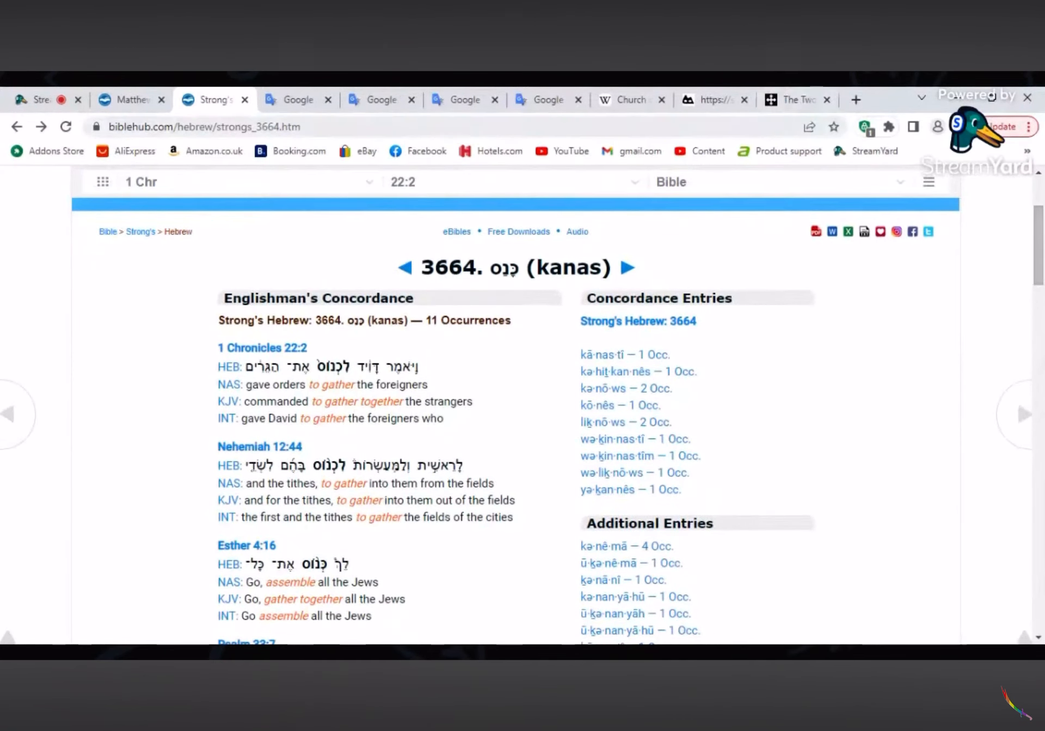
# Check the Greek ekklesian tab, then view the Syriac Peshitta article of Matthew 16:18.
pyautogui.click(629, 99)
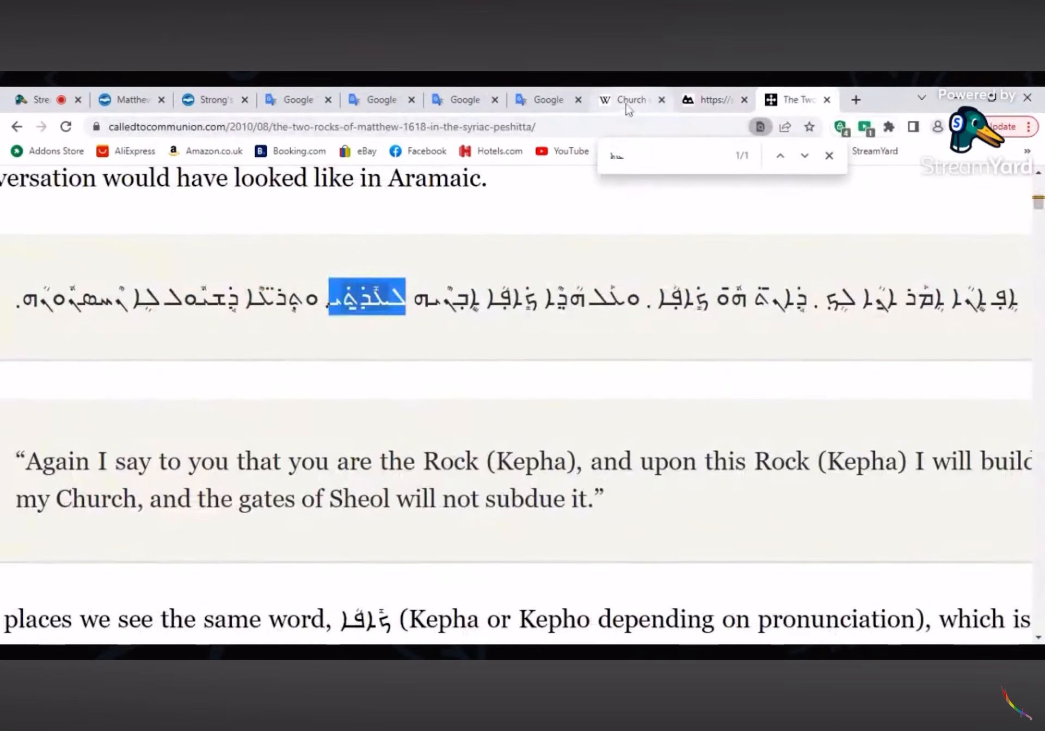
pyautogui.click(629, 99)
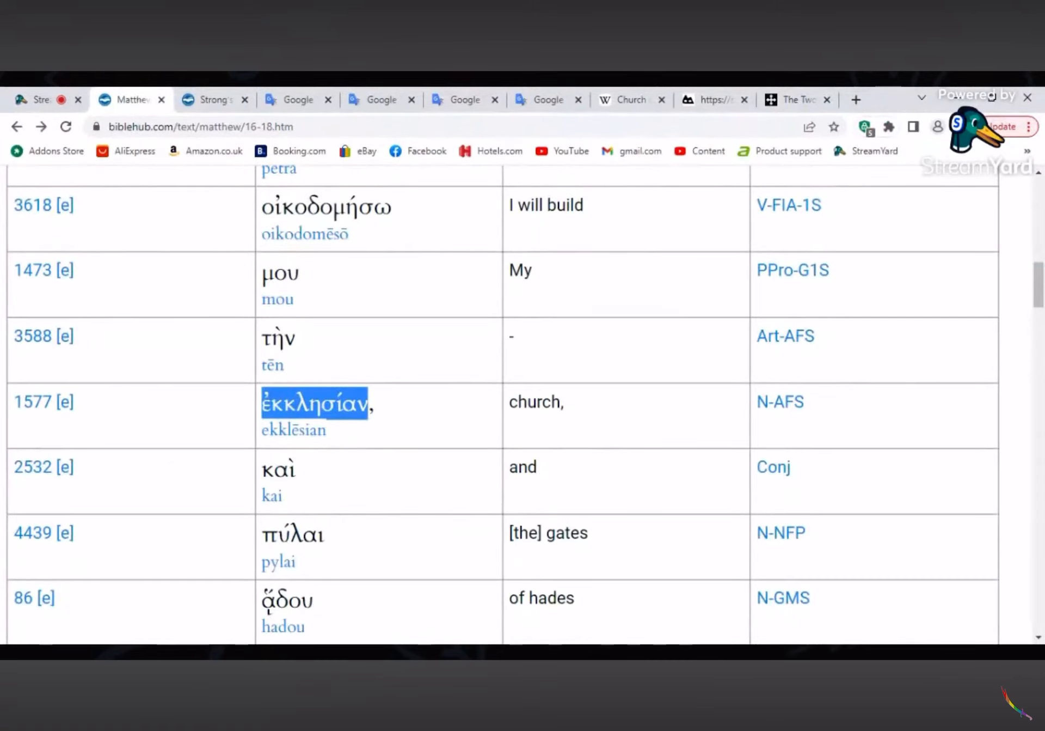
pyautogui.click(792, 99)
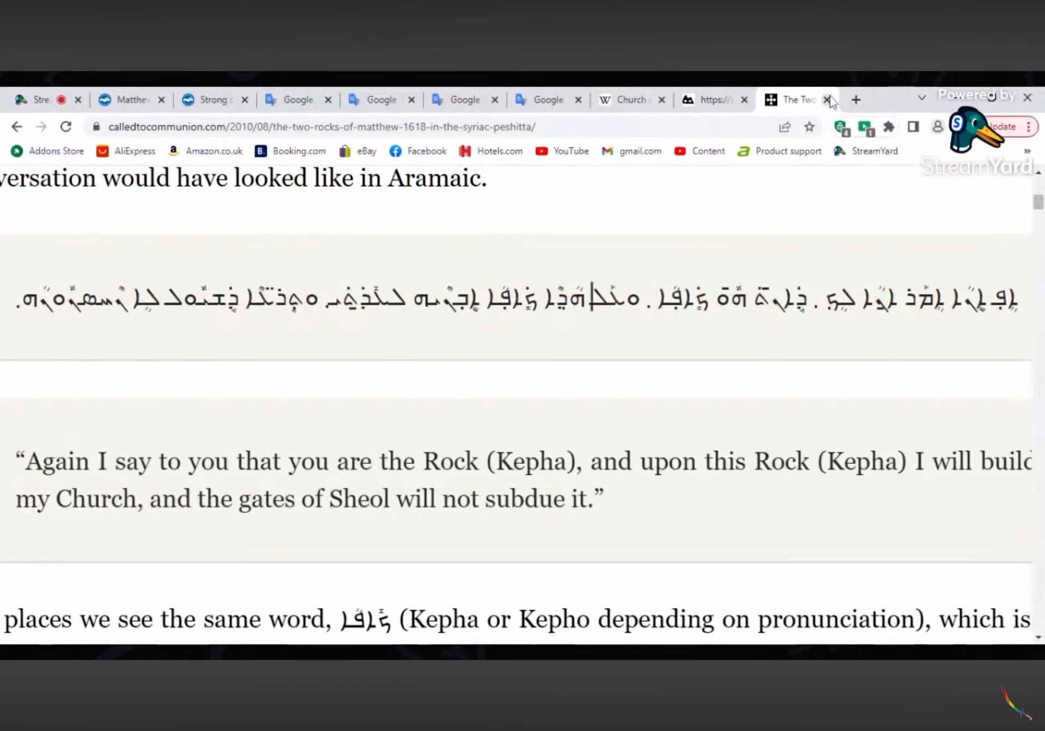
# Close the translation and article tabs and return to Matthew 16:18 Greek Text Analysis.
pyautogui.click(787, 100)
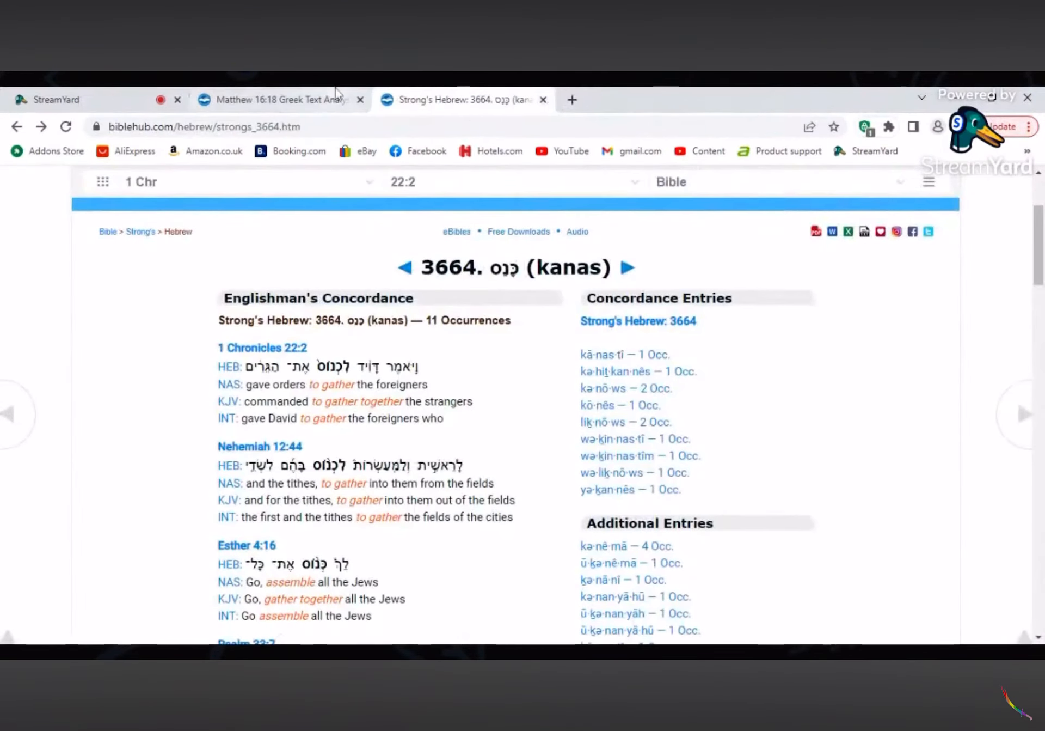
pyautogui.click(280, 99)
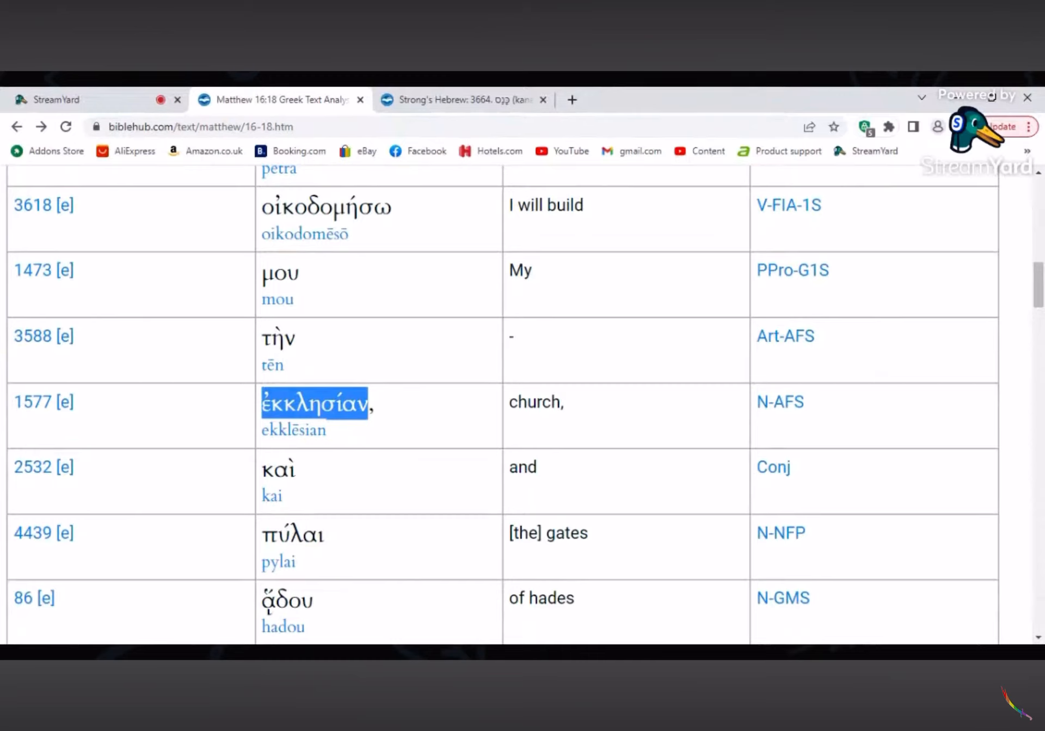
pyautogui.moveTo(415, 420)
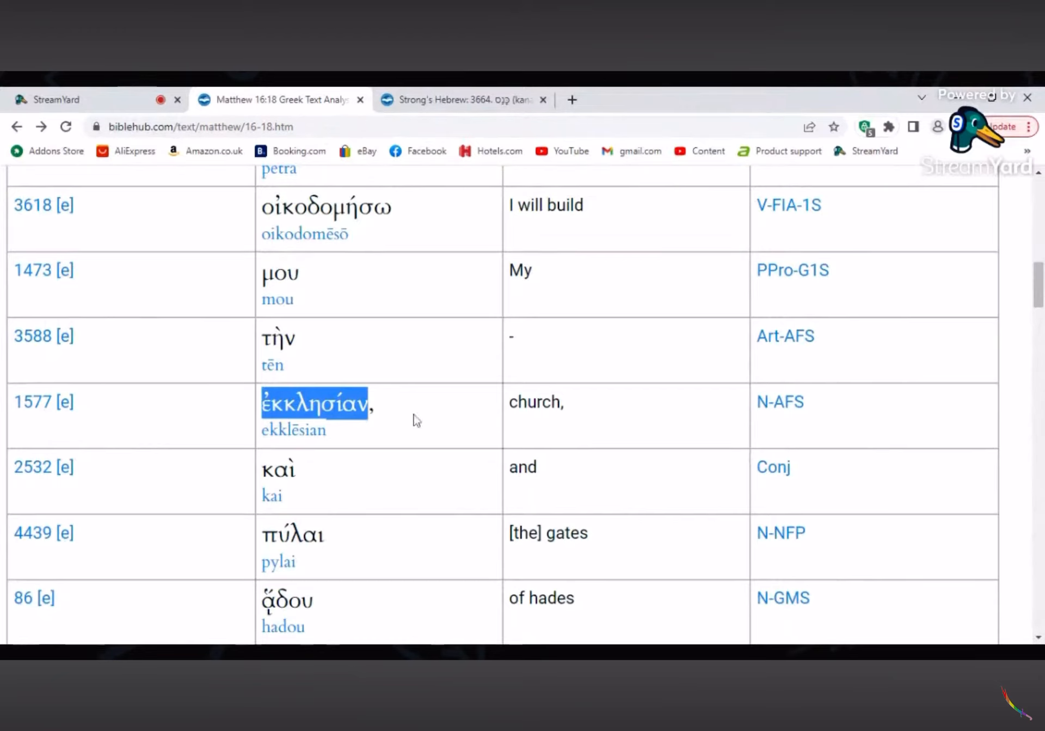